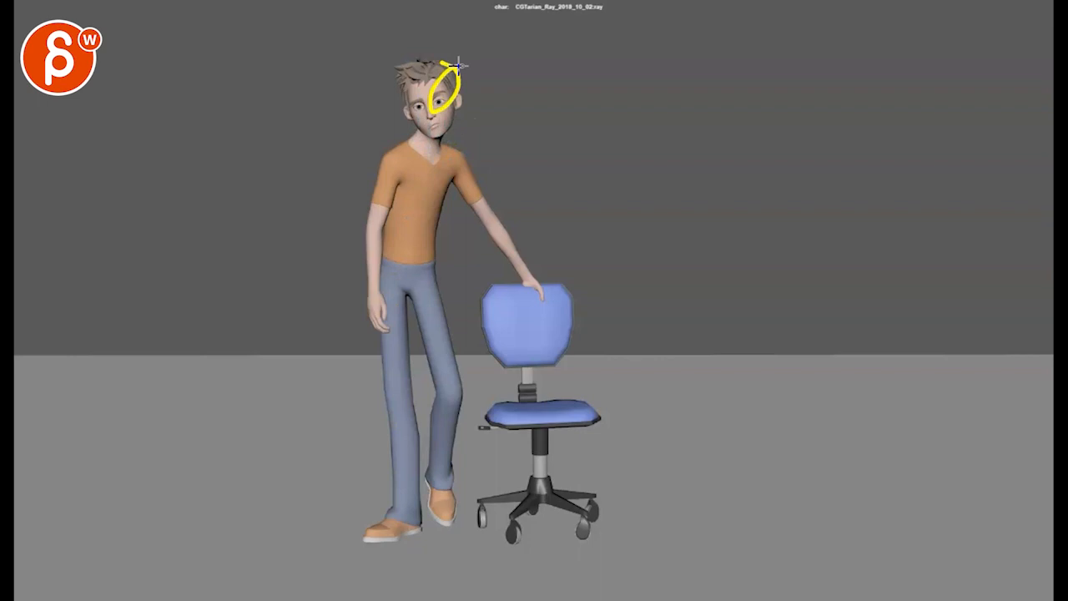
- Sketch a yellow line-of-action stroke from the character's head down through the body to the planted foot
drag(447, 75, 400, 526)
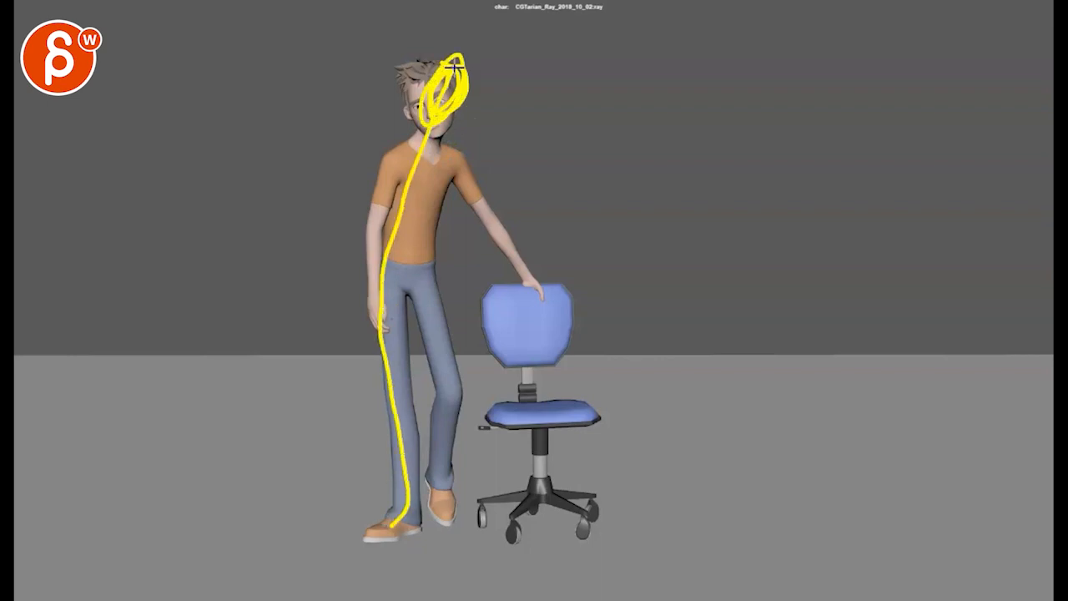